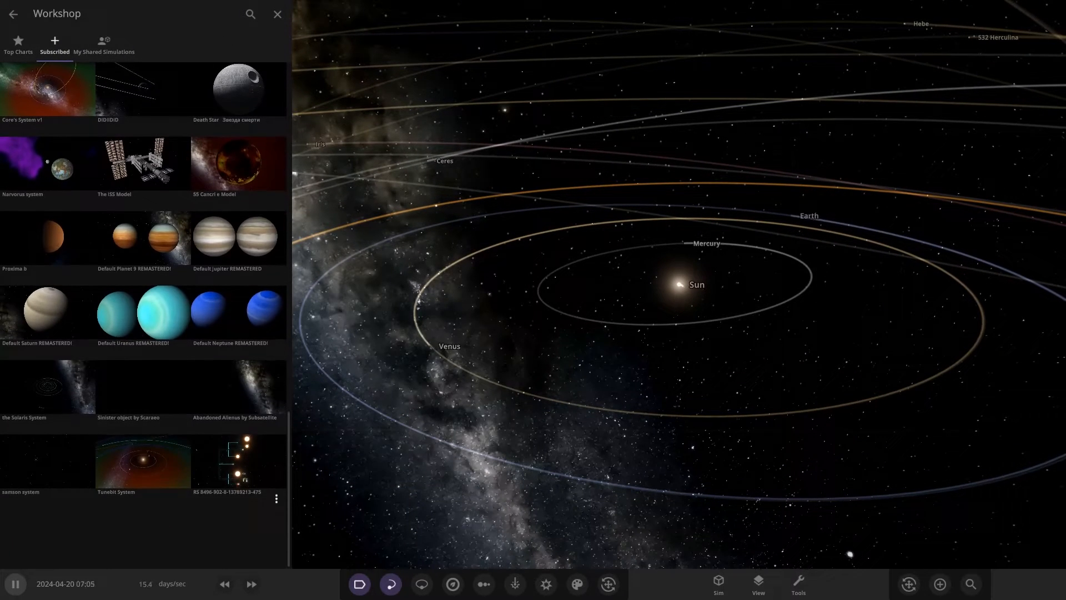
pyautogui.click(278, 13)
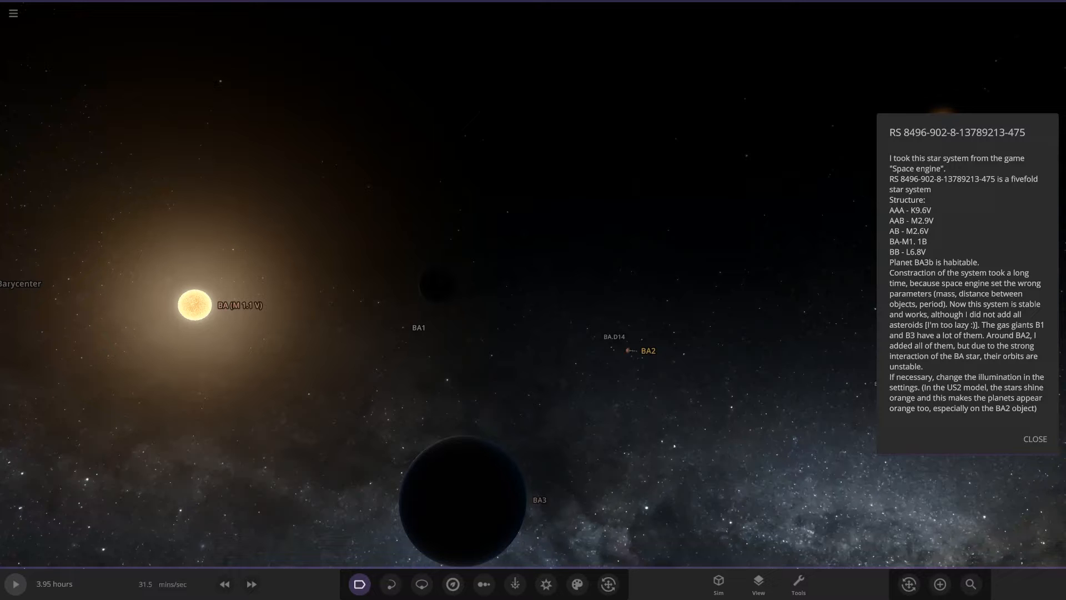
# Close the description, turn on orbit paths, and show star BA (M 1.1 V)'s full properties
pyautogui.click(1034, 438)
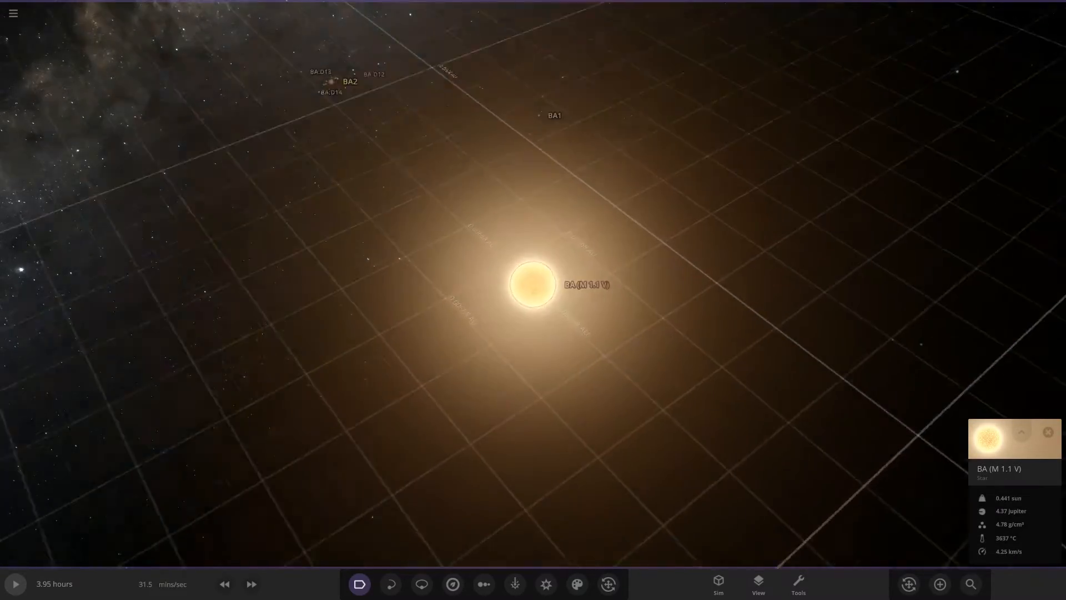
pyautogui.click(420, 583)
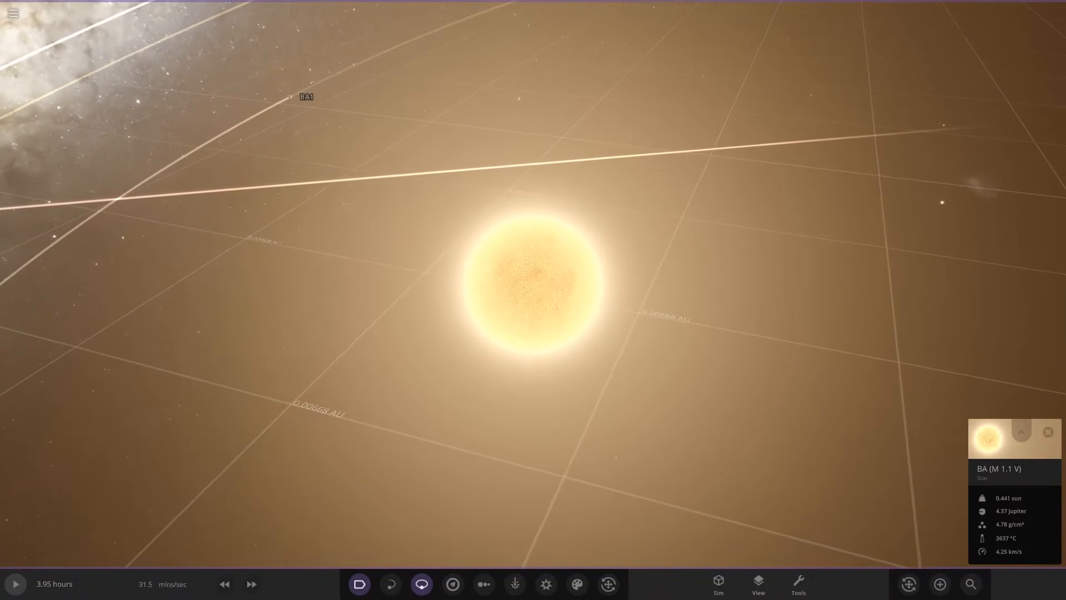
pyautogui.click(1021, 431)
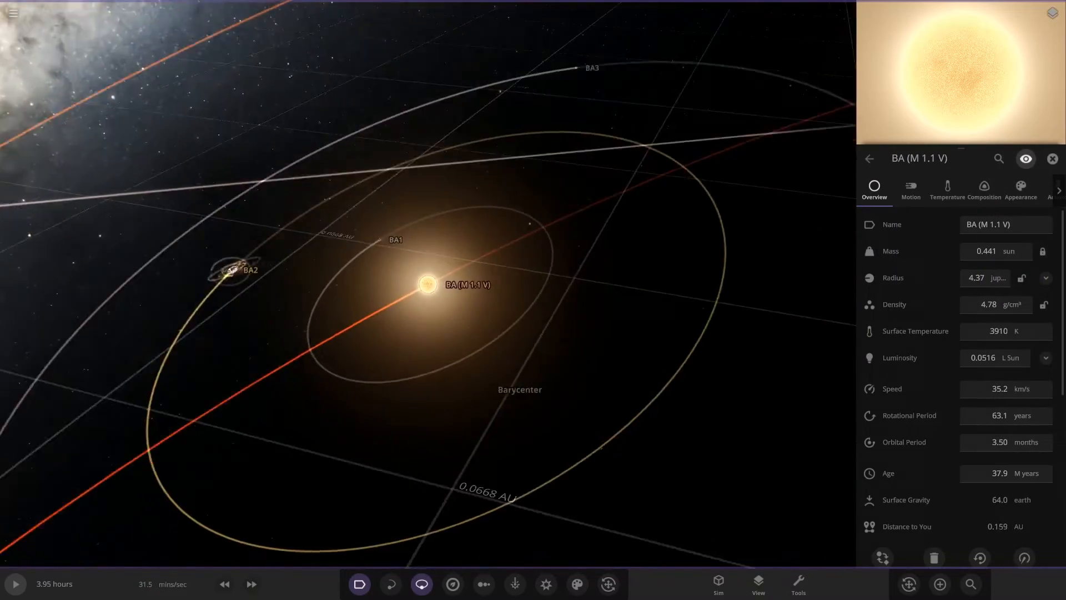
# View planet BA1's appearance, then moon BA1.D1, then gas giant BA2
pyautogui.click(363, 251)
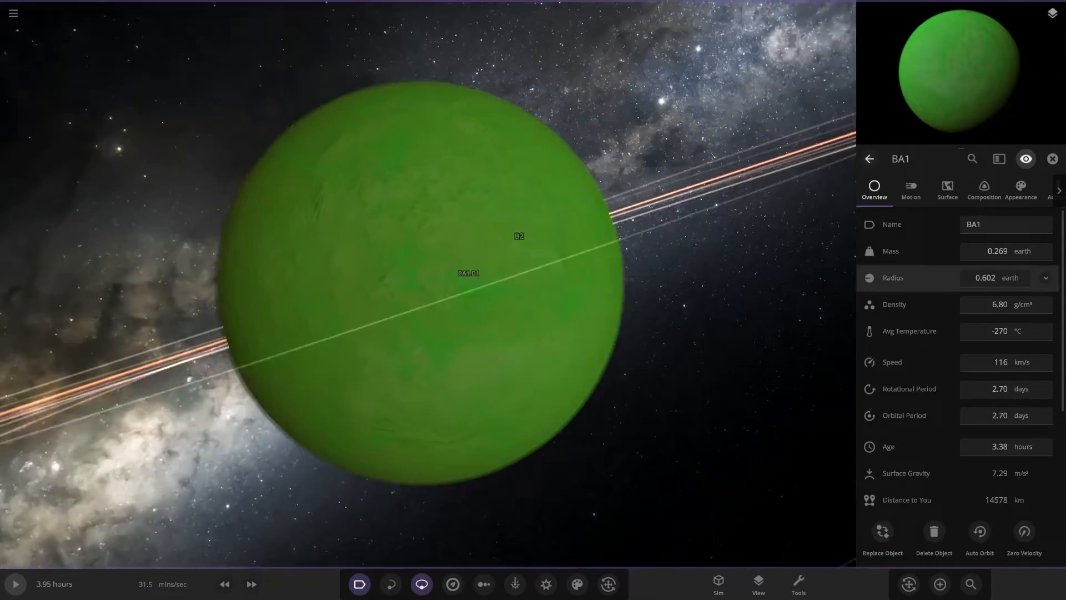
pyautogui.click(1020, 189)
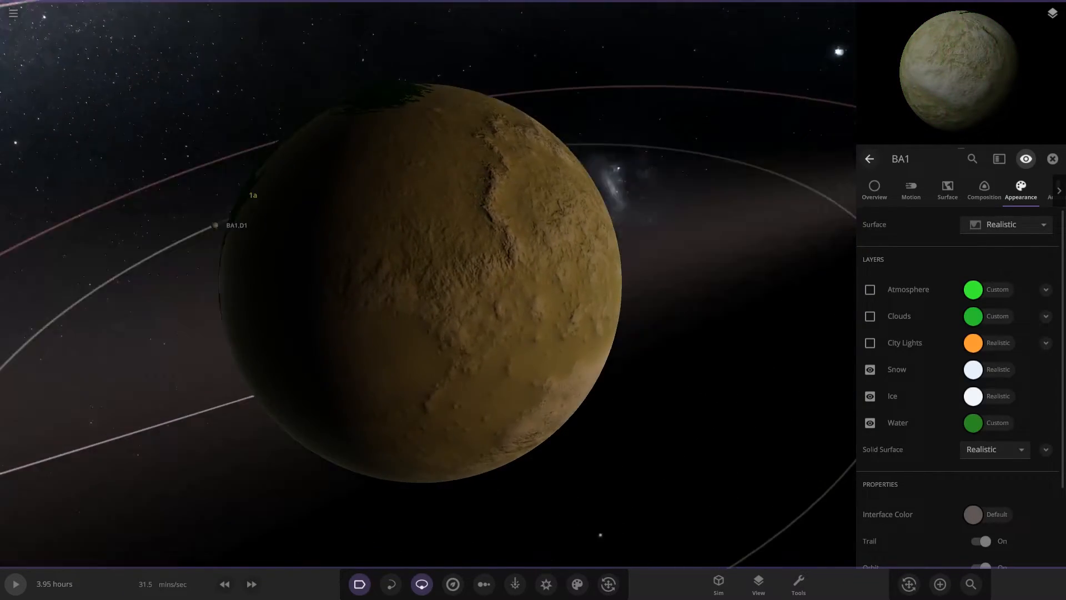
pyautogui.click(870, 289)
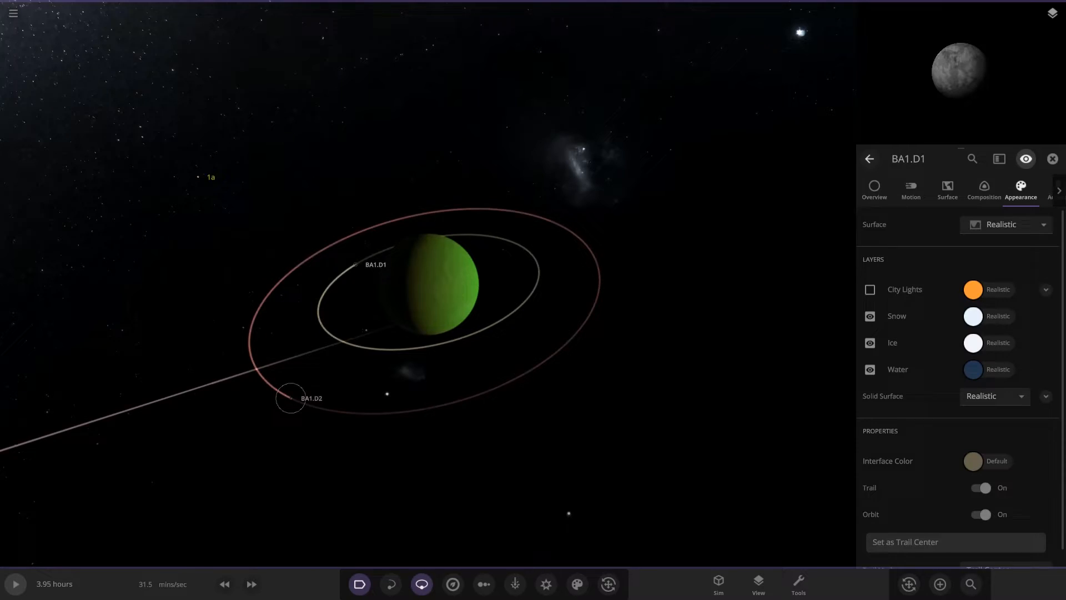
pyautogui.click(290, 398)
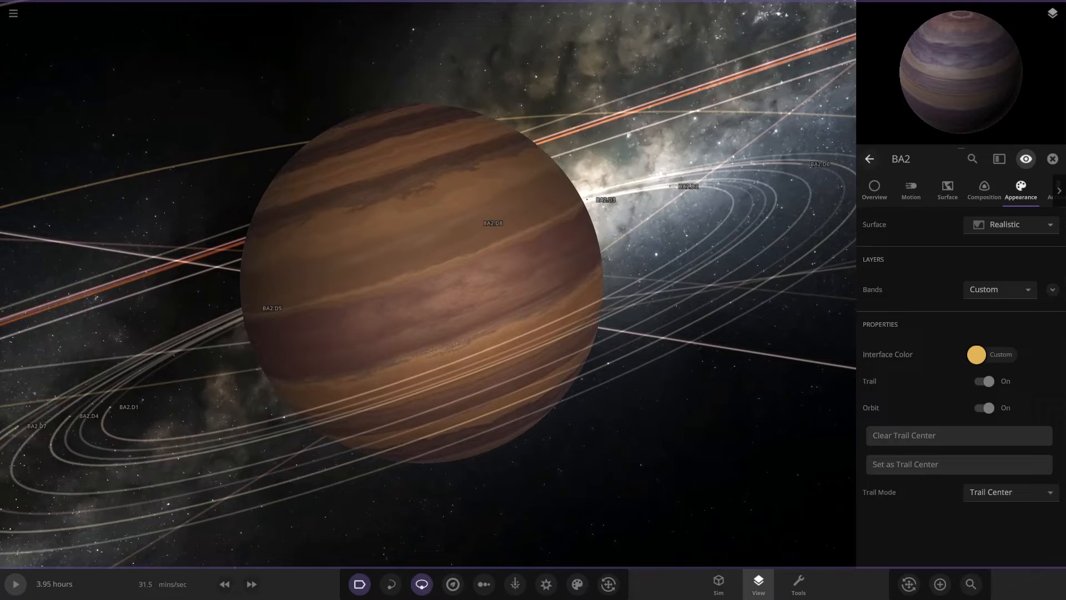
# Open the View panel, inspect BA2's outer moon BA.D11, then select planet BA3
pyautogui.click(757, 582)
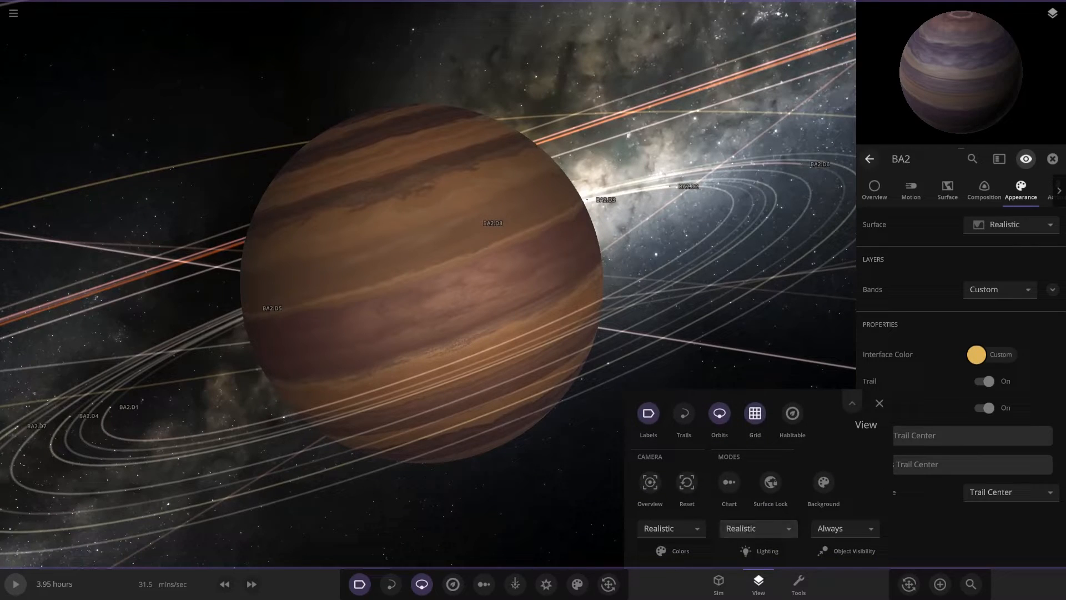
pyautogui.click(757, 527)
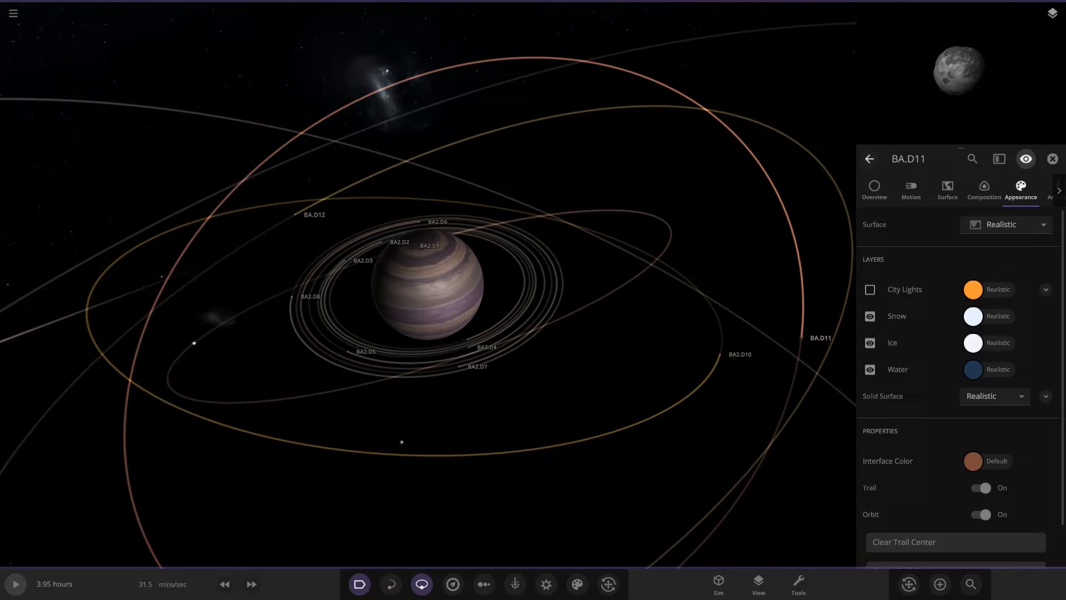
pyautogui.click(467, 348)
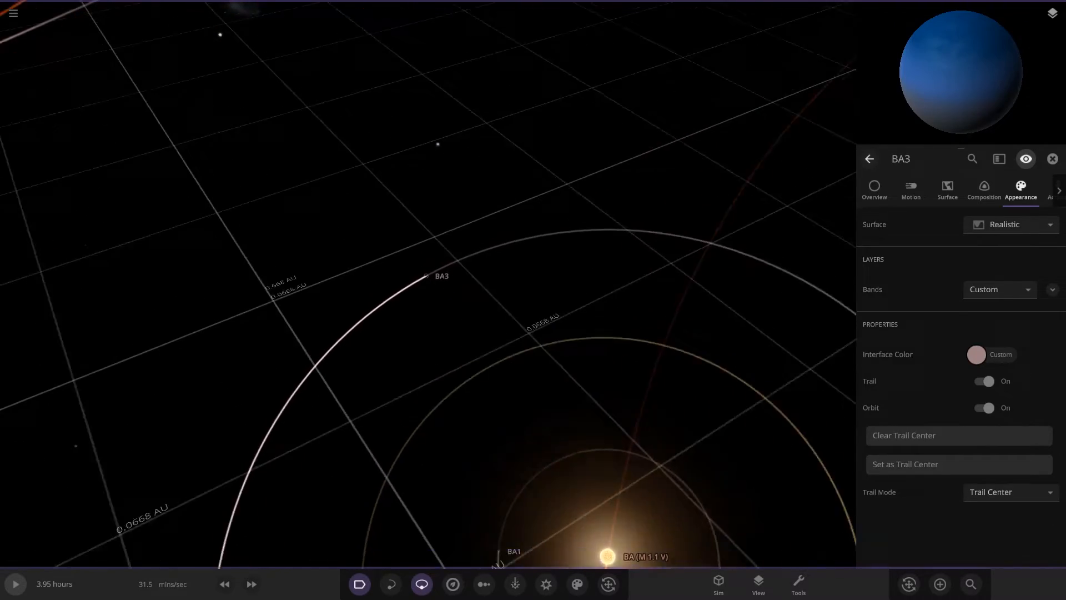
# View moon BA3b's overview and appearance, then return to planet BA3's overview
pyautogui.click(874, 189)
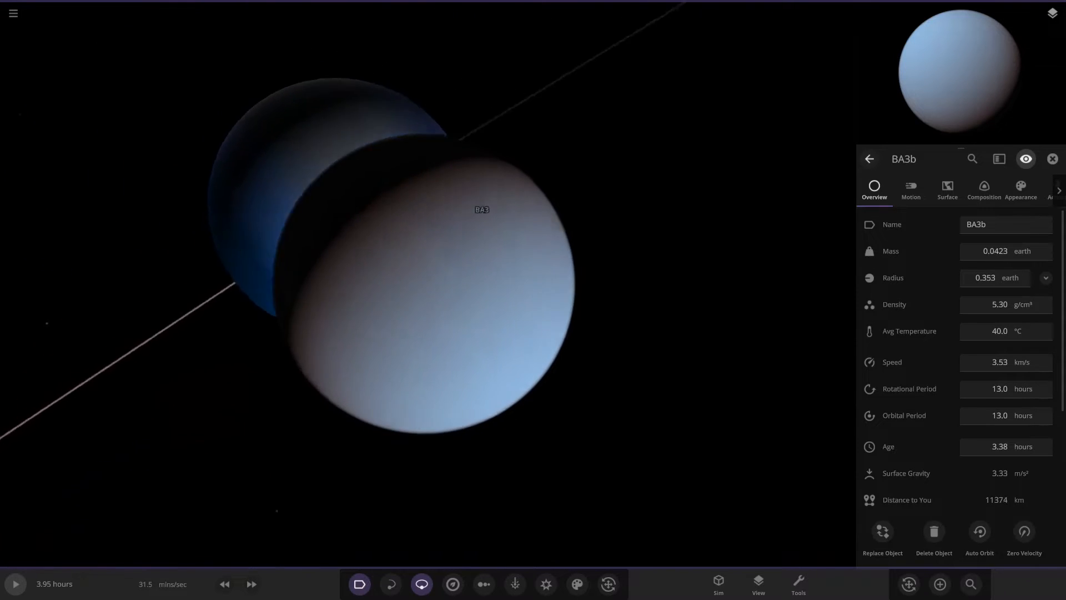
pyautogui.click(1020, 188)
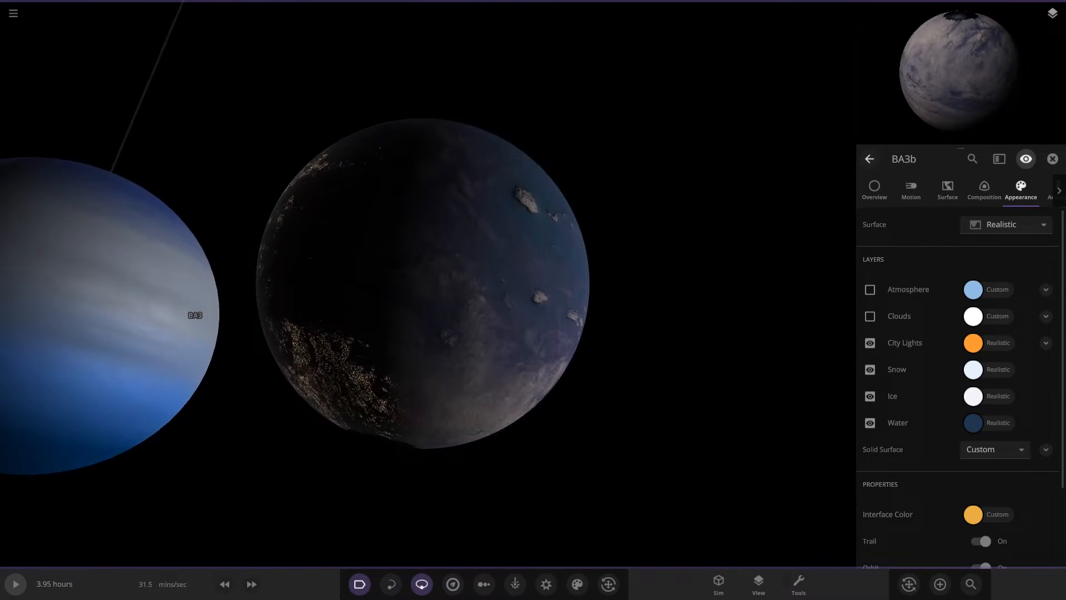
pyautogui.click(869, 288)
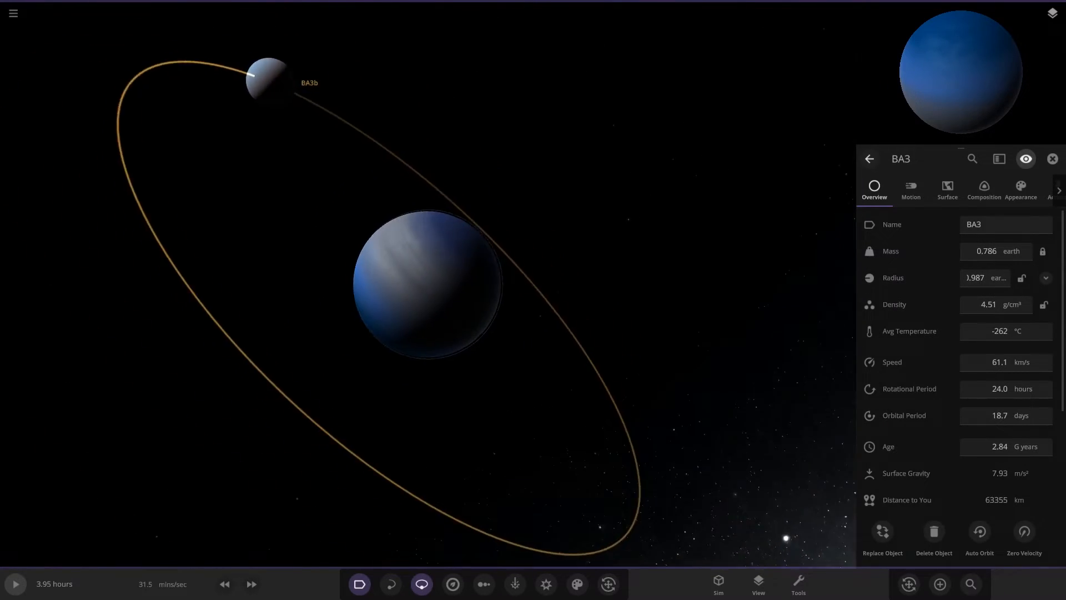
pyautogui.scroll(-3)
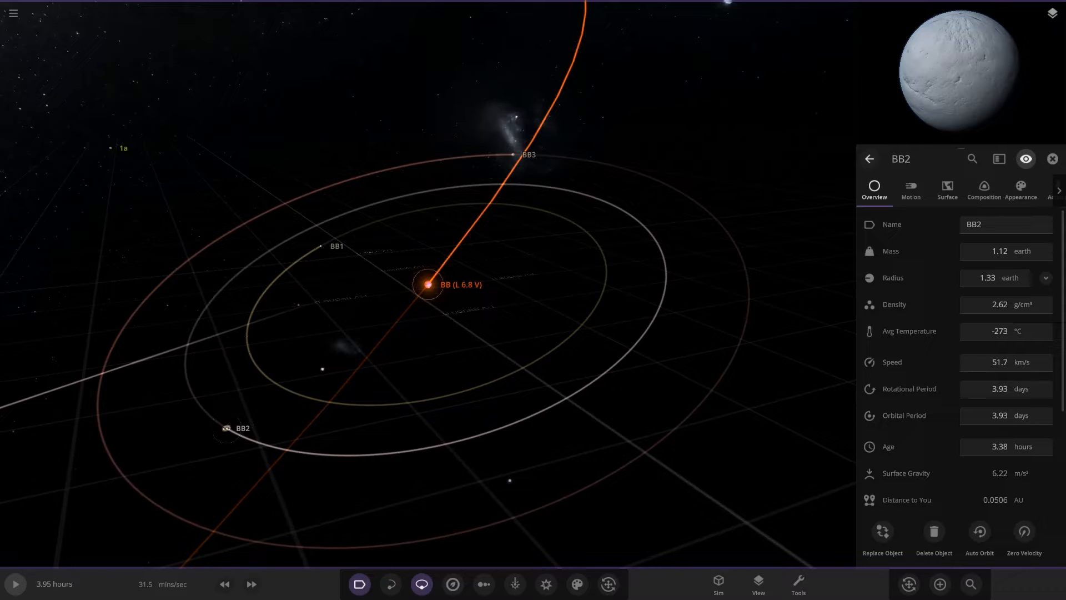
# Focus on planet BB2, then open gas giant B1's overview properties
pyautogui.click(514, 154)
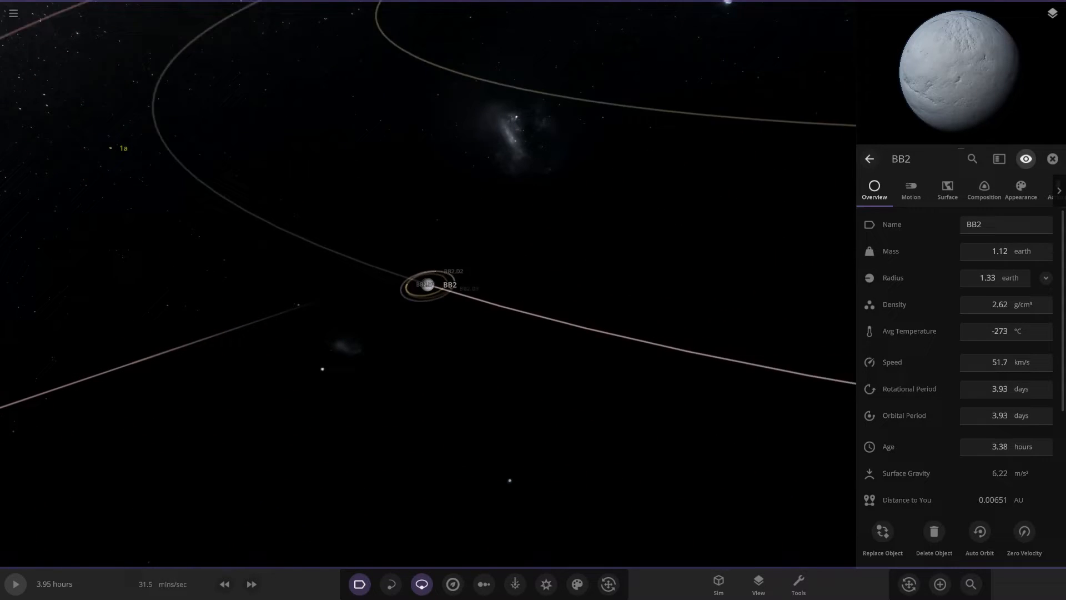
pyautogui.click(540, 303)
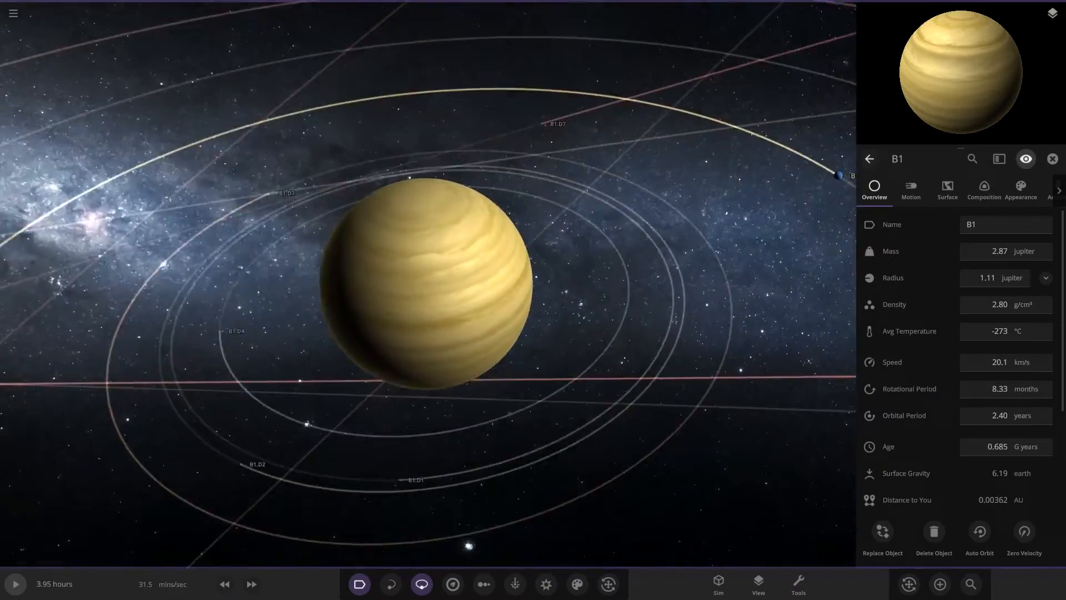
# Inspect B1's moons B1.1 and B1.D12
pyautogui.click(520, 256)
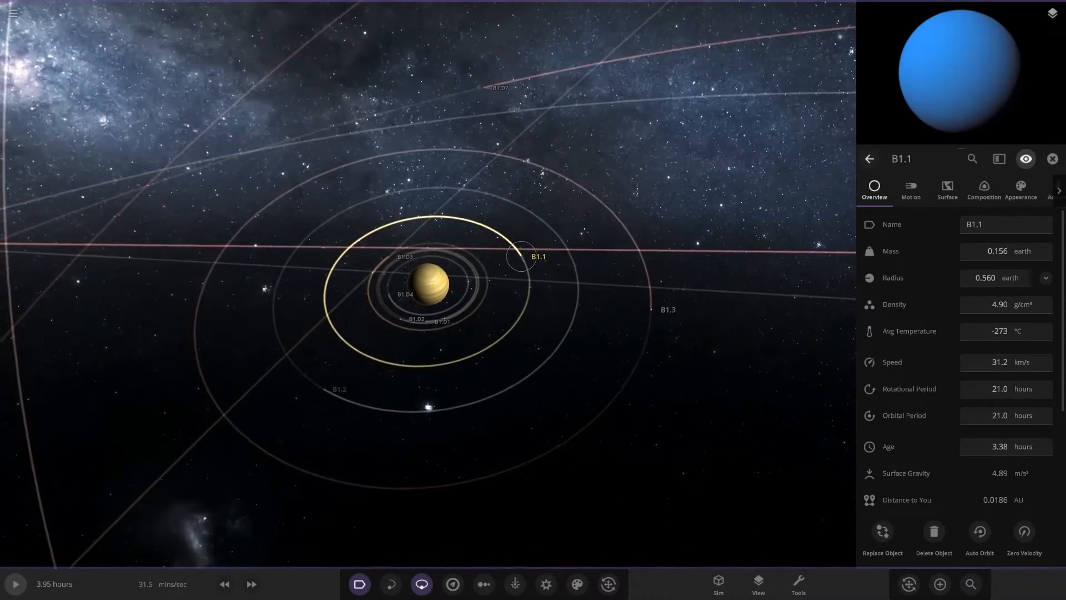
pyautogui.click(1020, 190)
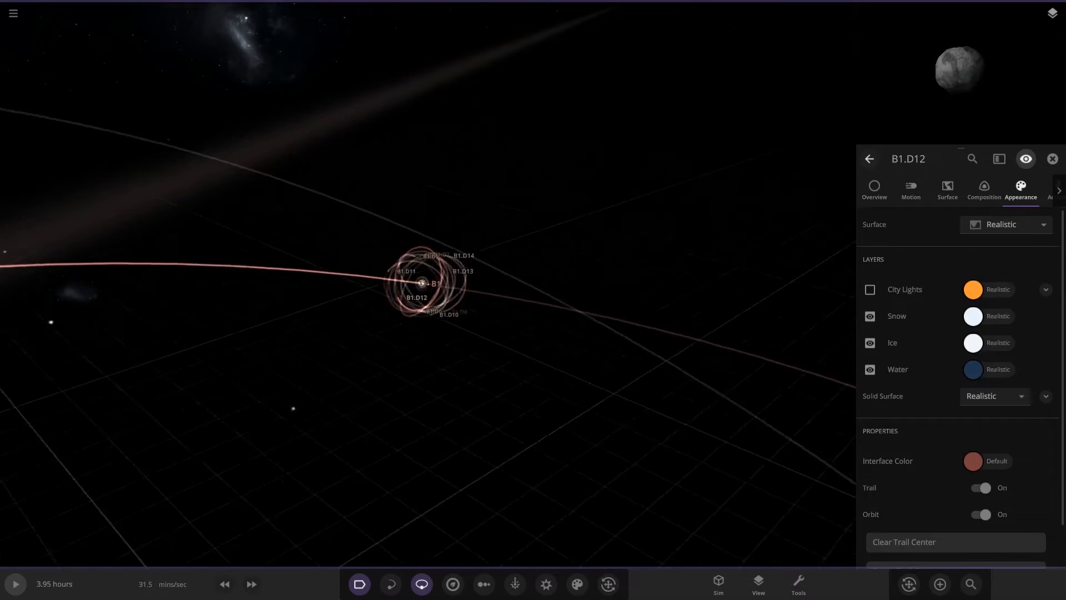
pyautogui.scroll(-3)
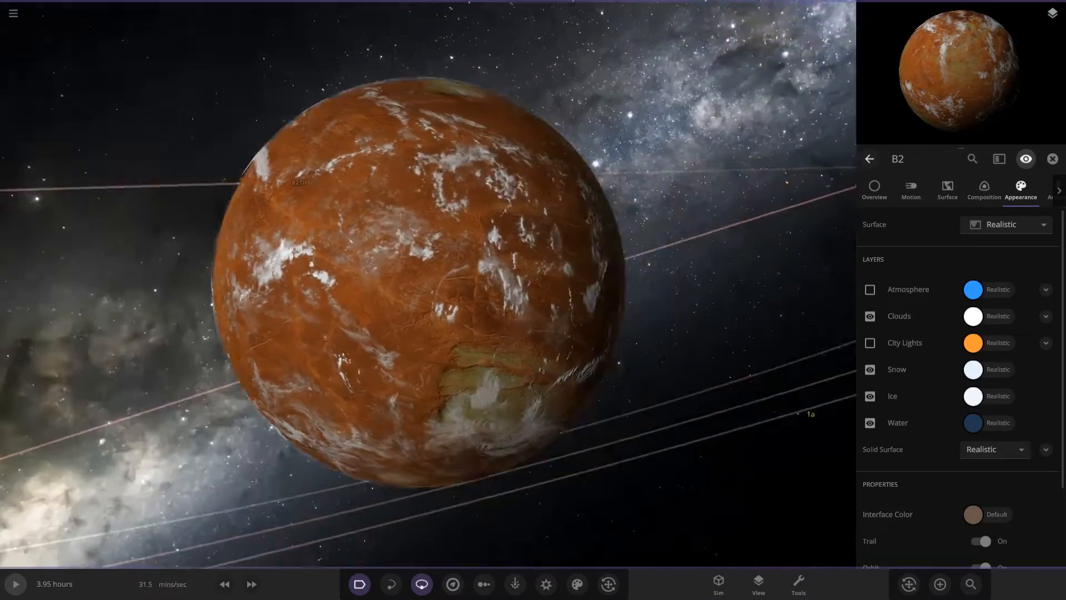
pyautogui.scroll(-3)
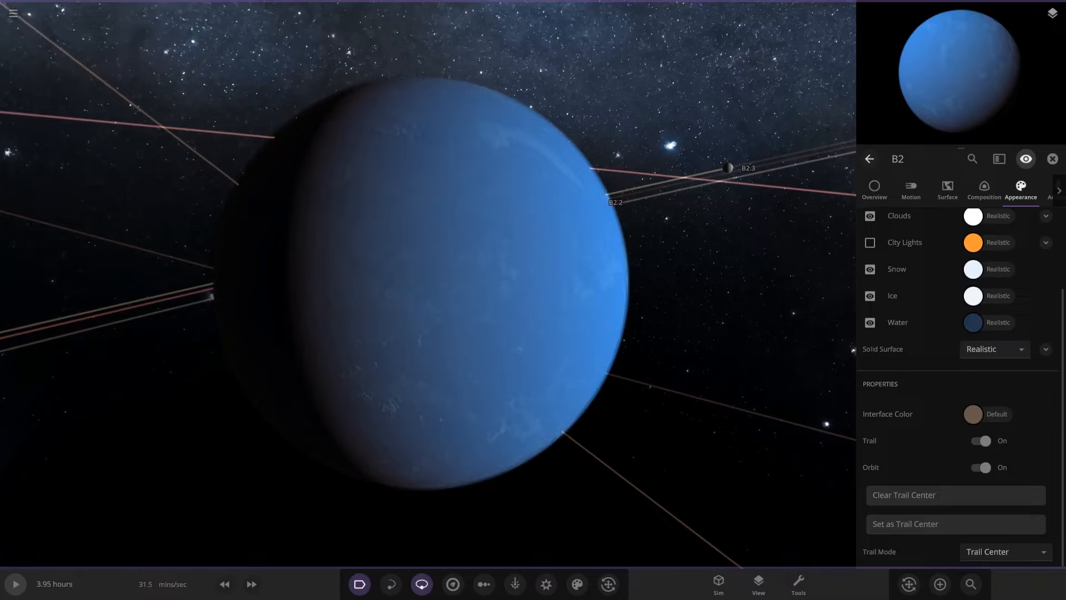
# Check planet B2's composition and overview, then open moon B2.3's details
pyautogui.click(983, 192)
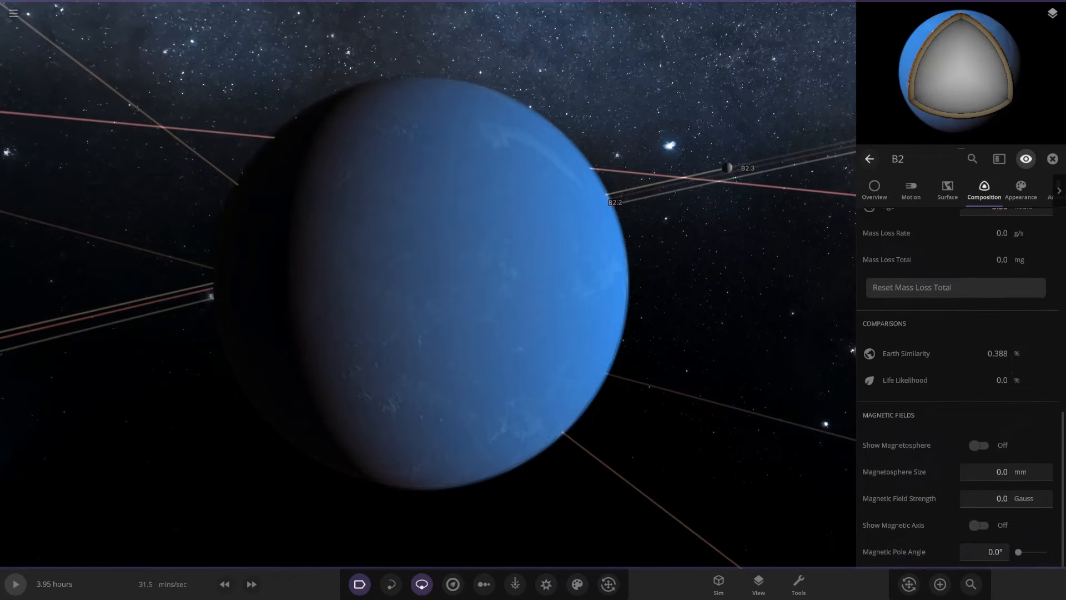
pyautogui.click(874, 192)
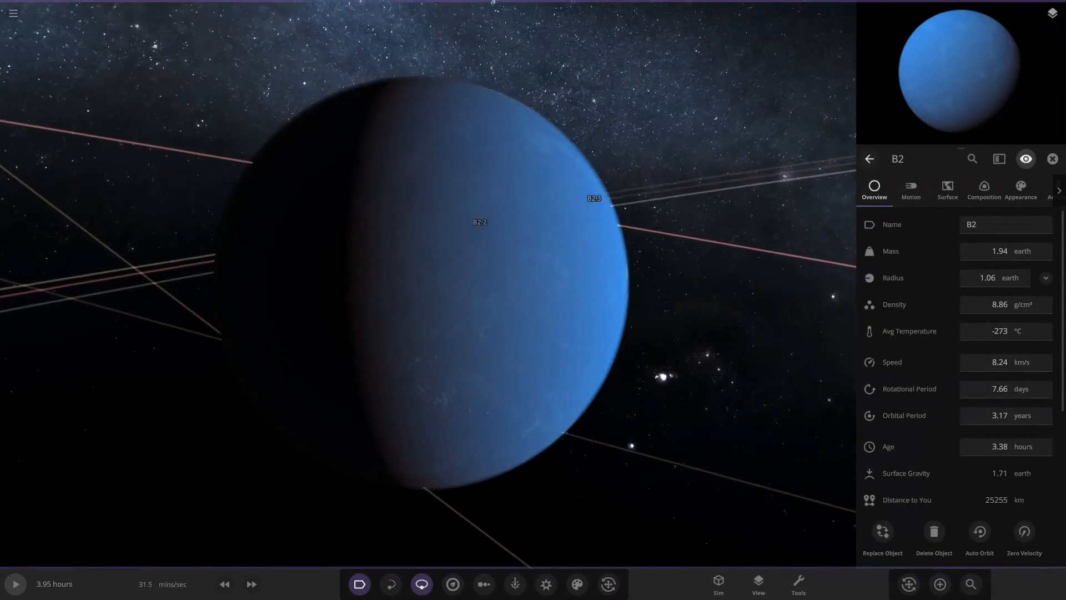
pyautogui.scroll(-3)
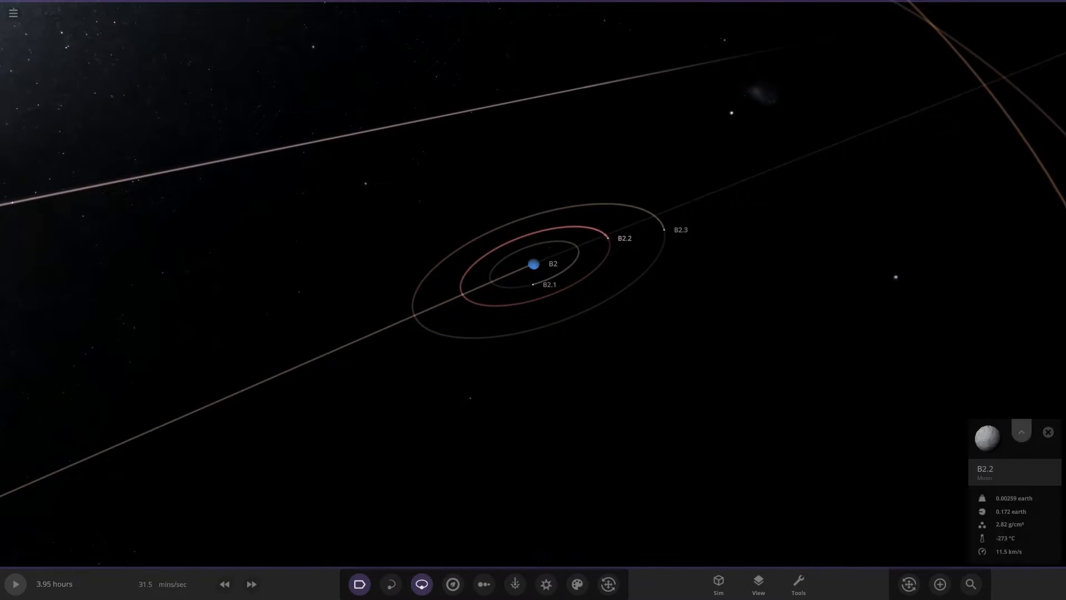
pyautogui.click(1020, 431)
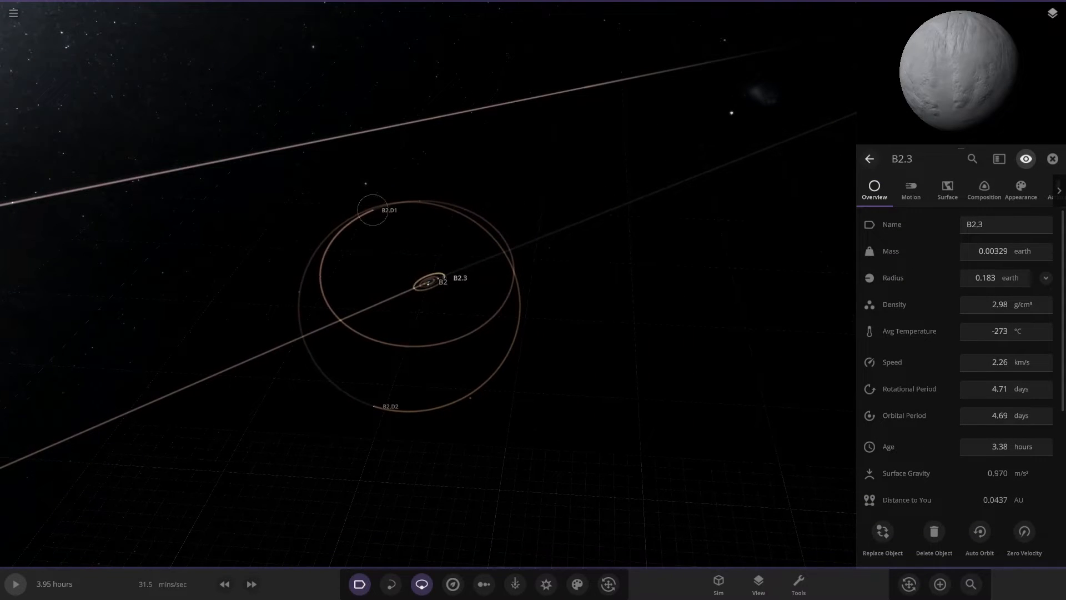
pyautogui.click(372, 210)
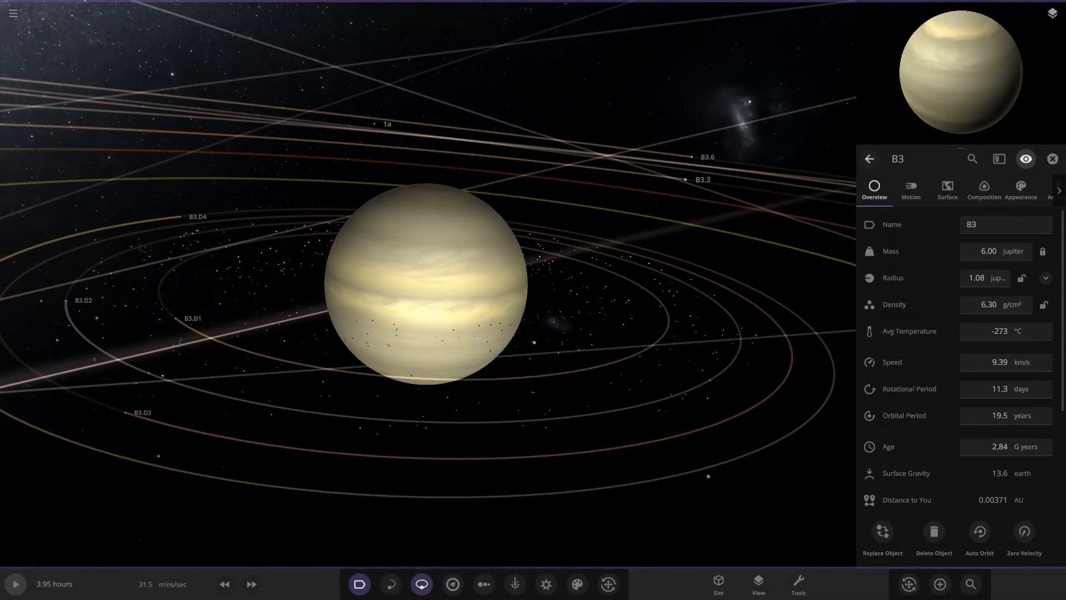
# Inspect gas giant B3 and its moon B3.3, ending on star AAA
pyautogui.click(757, 583)
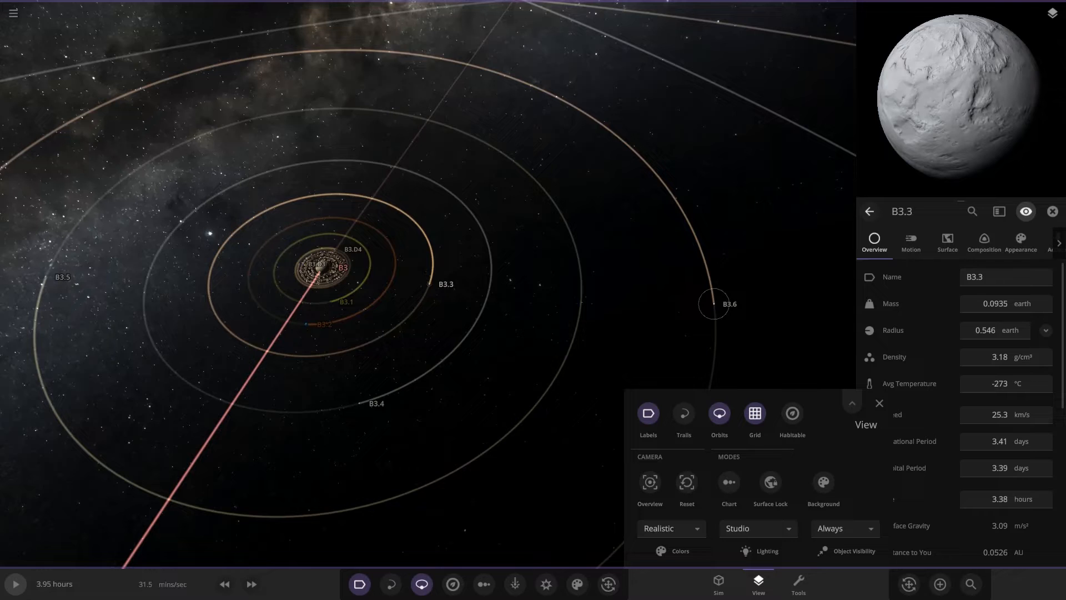
pyautogui.click(714, 304)
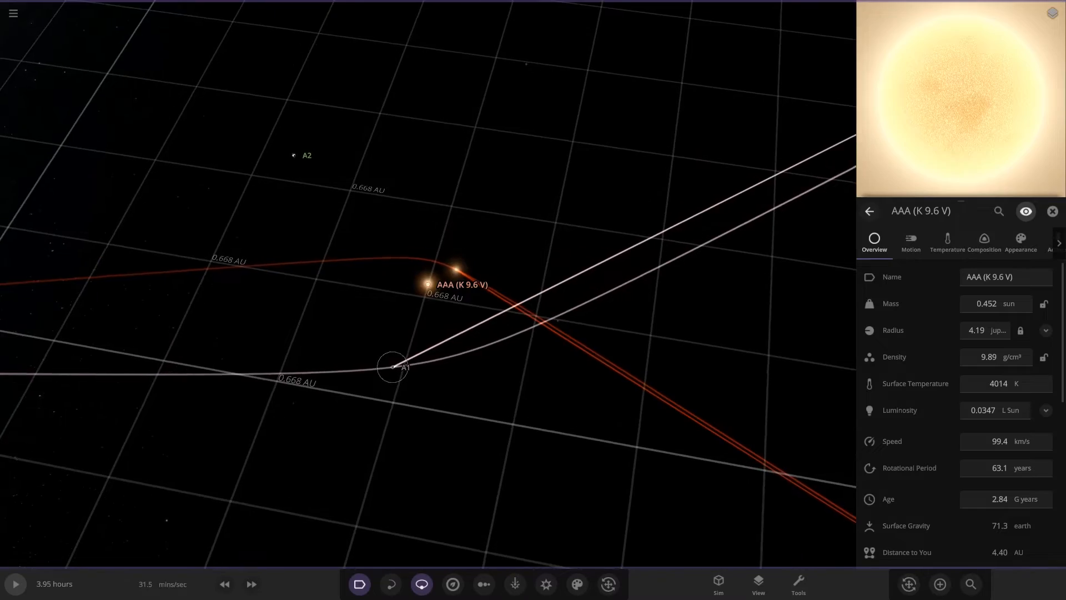
# Inspect star AAA (K 9.6 V), then show planet A1's properties
pyautogui.click(393, 368)
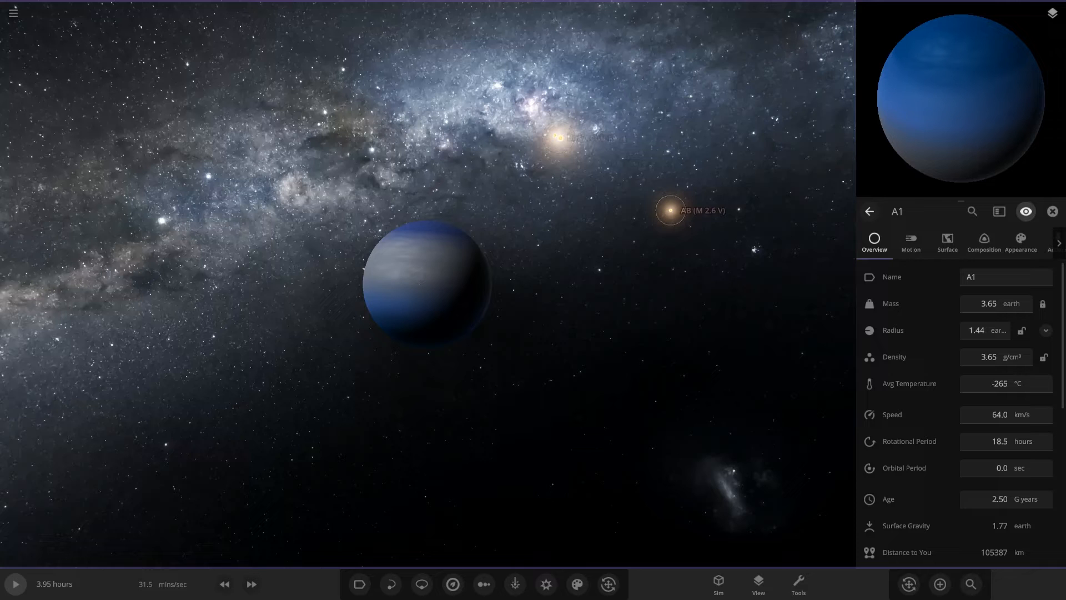
pyautogui.click(422, 583)
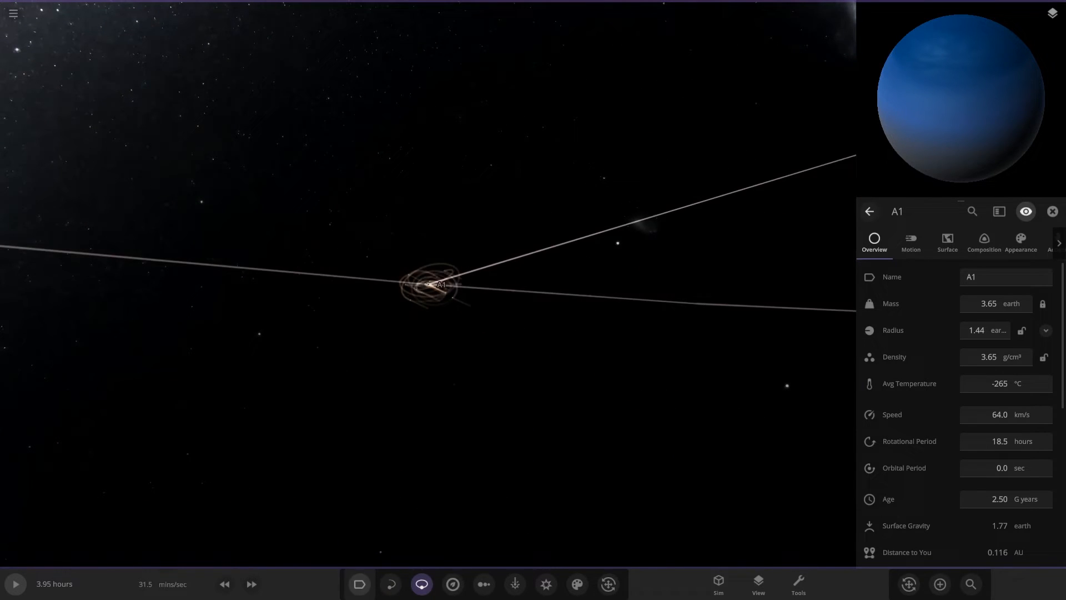
# Open planet A2's details, then inspect its moon A2.1
pyautogui.click(358, 584)
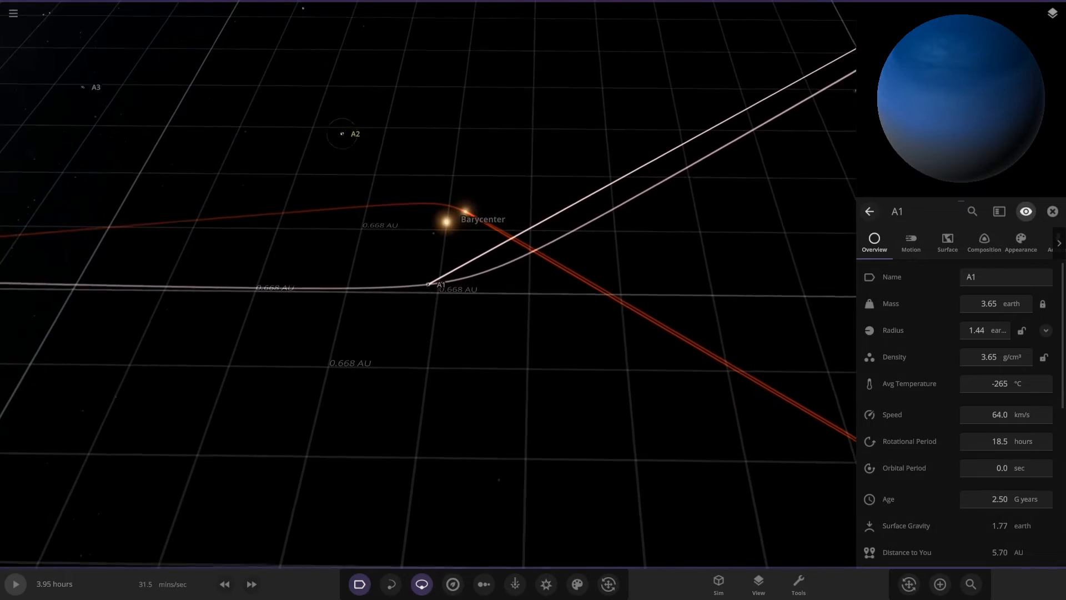
pyautogui.click(342, 133)
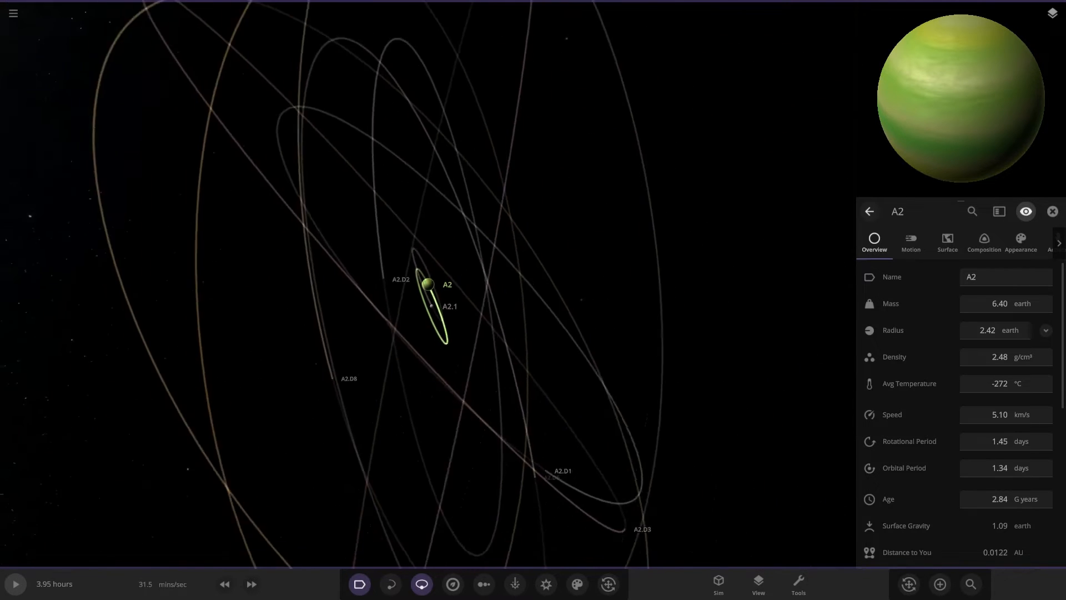
pyautogui.click(757, 583)
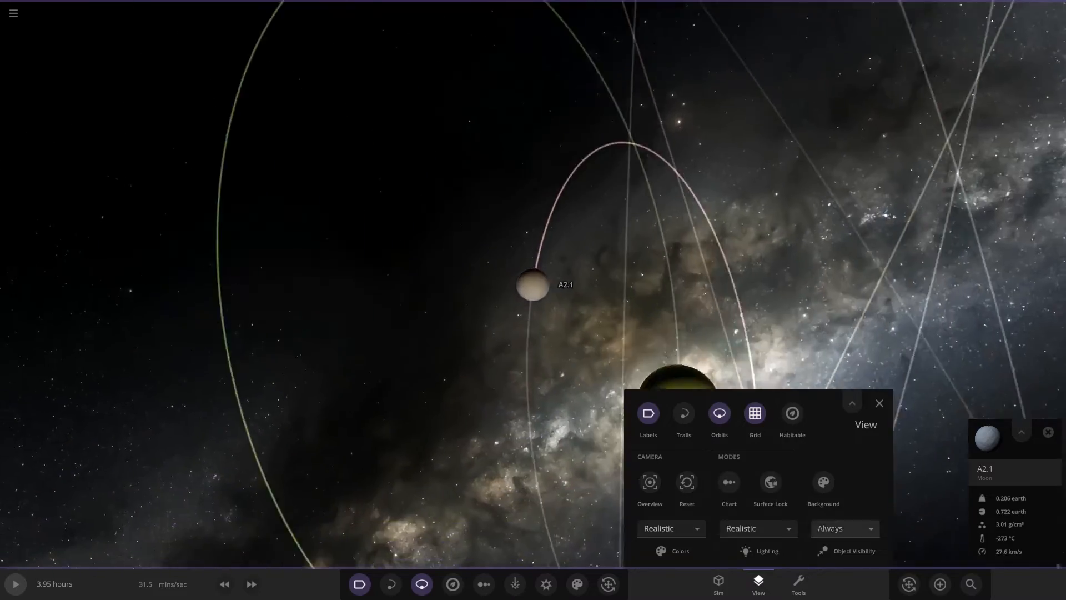
pyautogui.click(879, 403)
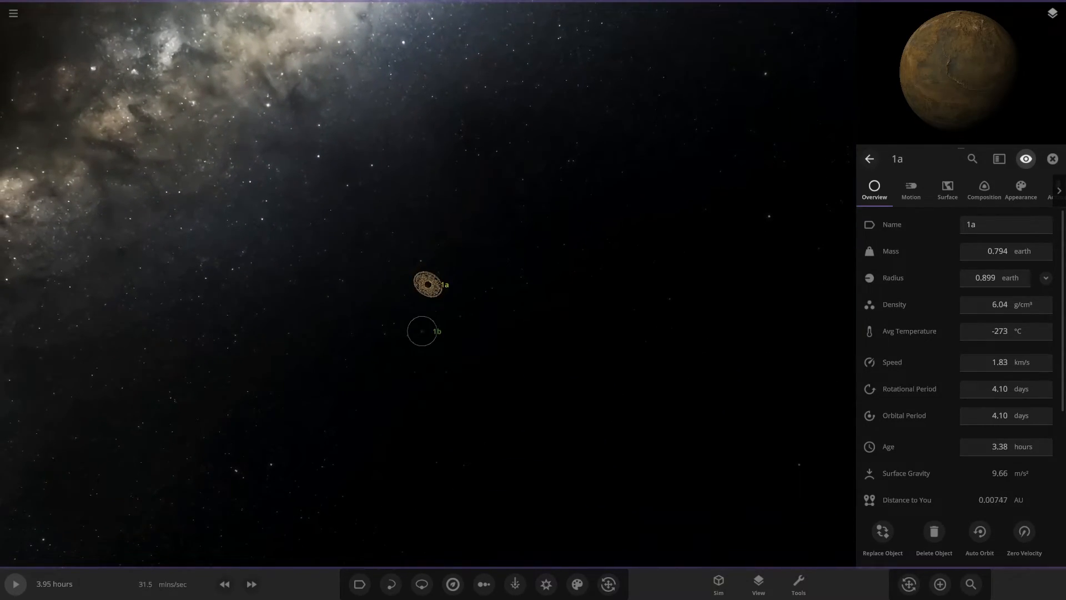
# Open planet 1b's details and view its properties alongside the size line-up
pyautogui.click(421, 331)
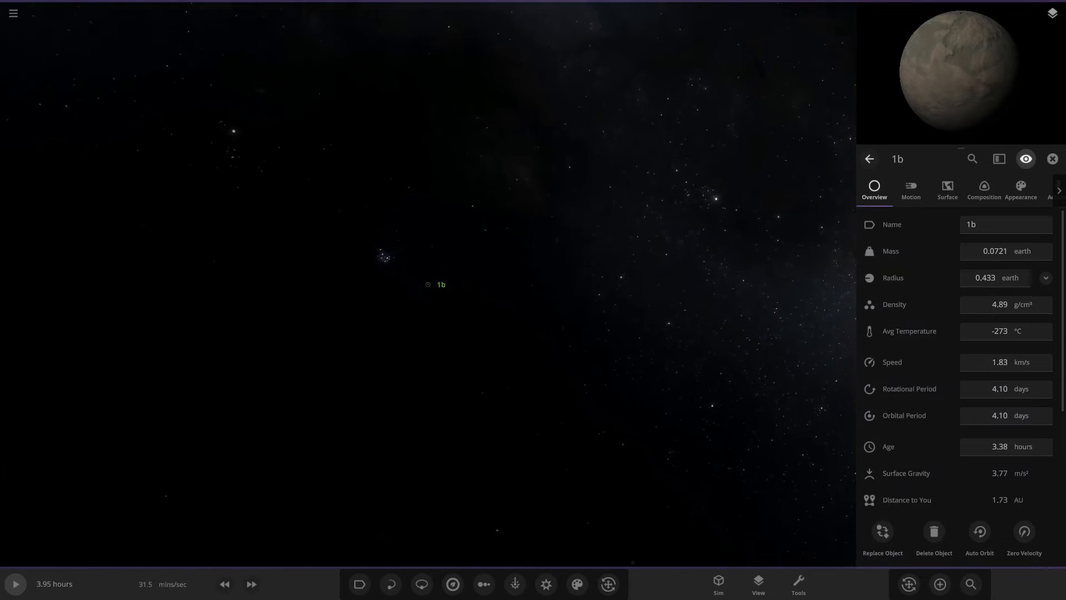
pyautogui.click(421, 584)
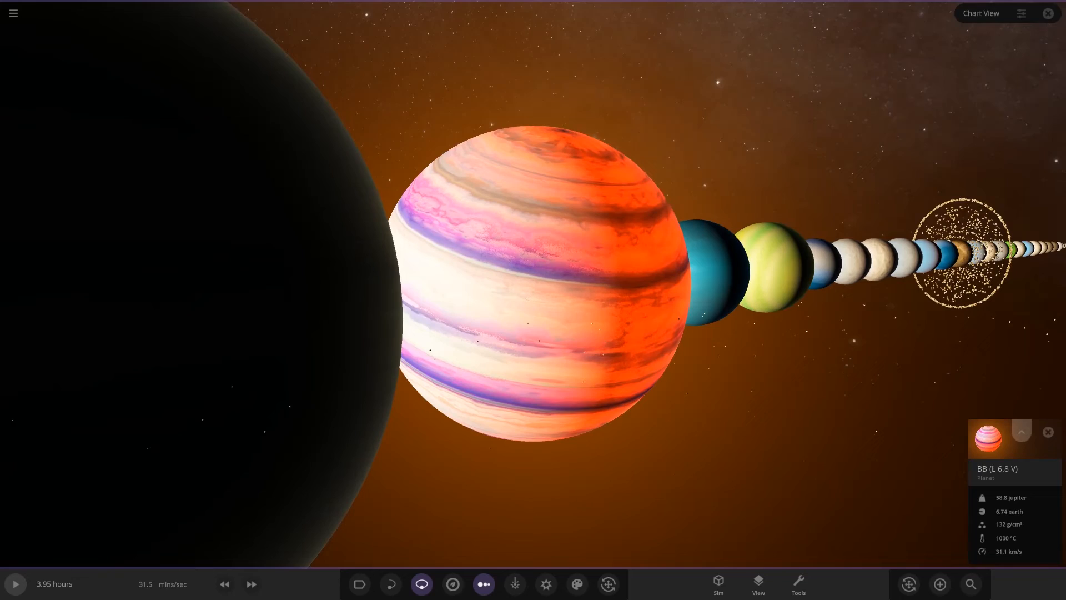
# Open BB (L 6.8 V)'s full properties and halve its average temperature to 500 °C
pyautogui.click(1021, 433)
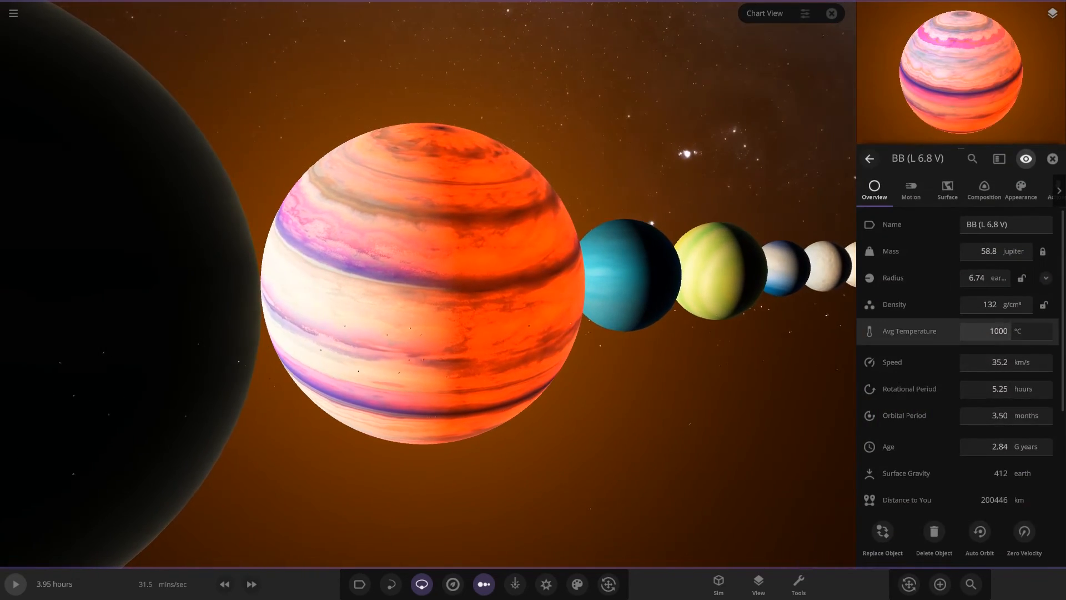
pyautogui.click(997, 331)
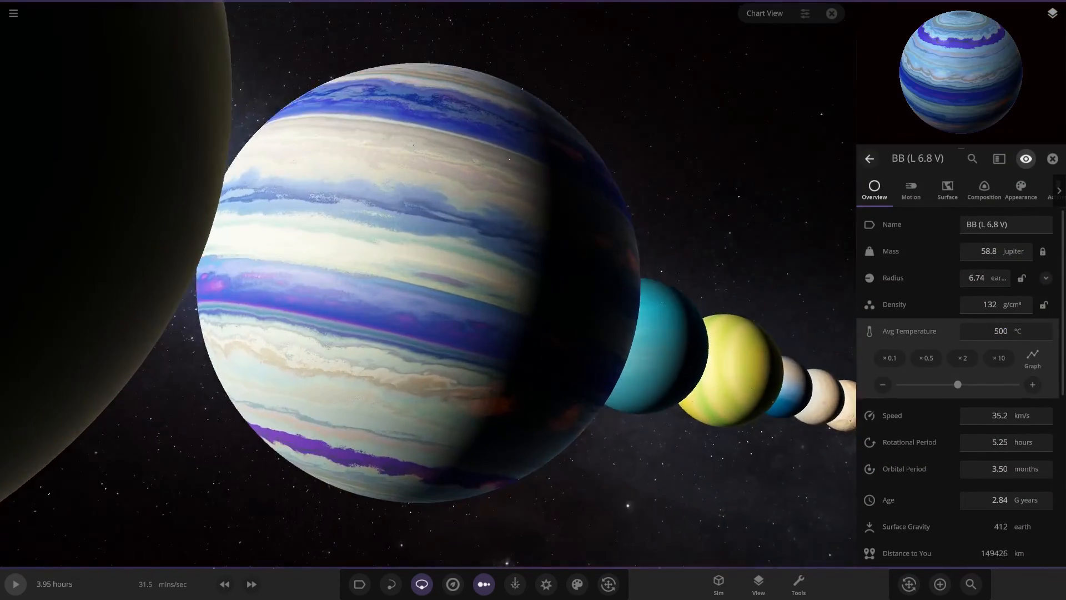